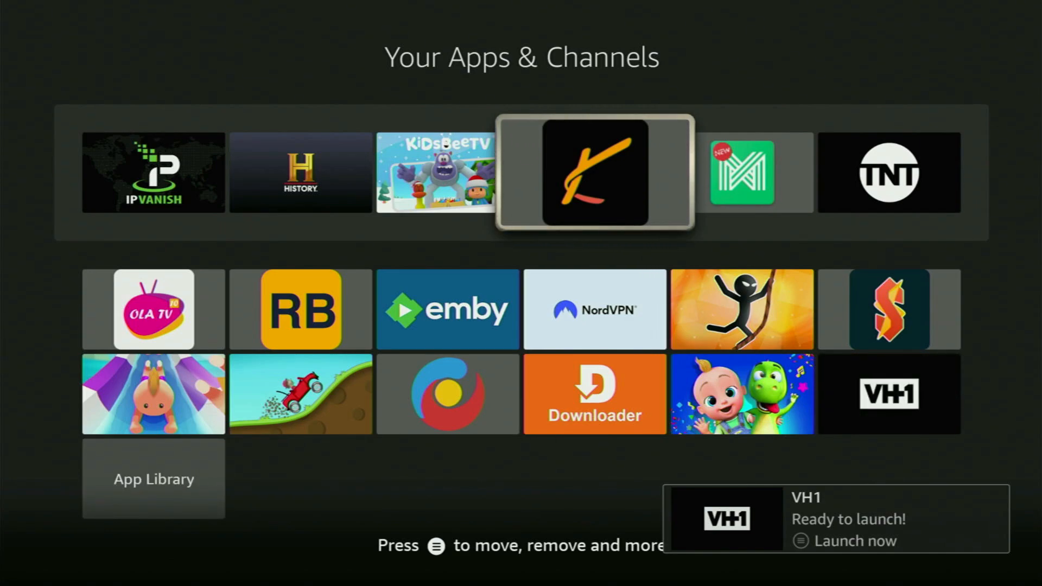
Search for 'Do' to look for Downloader, then return to the home screen.
key("right")
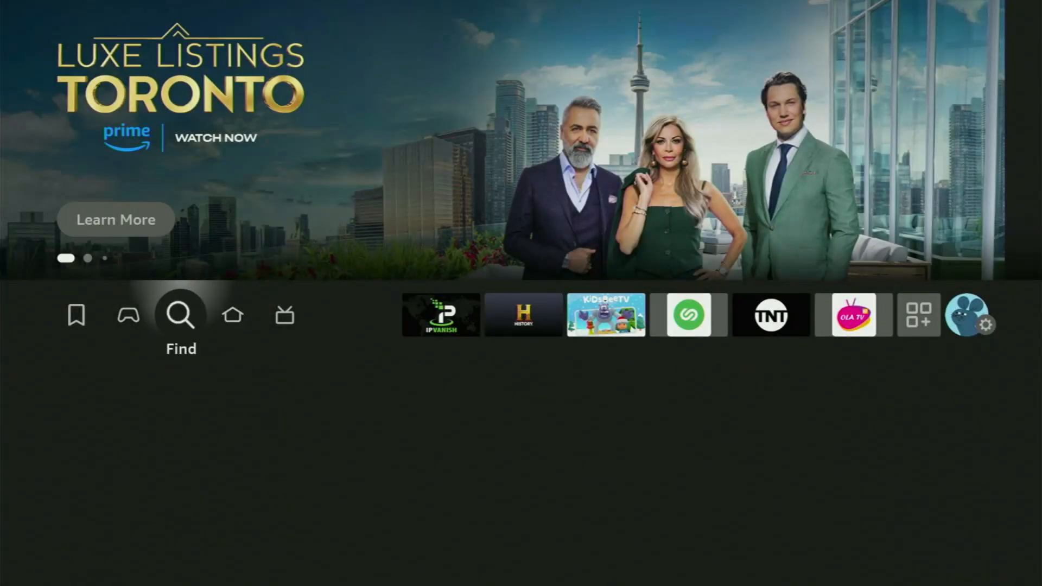
left_click(180, 315)
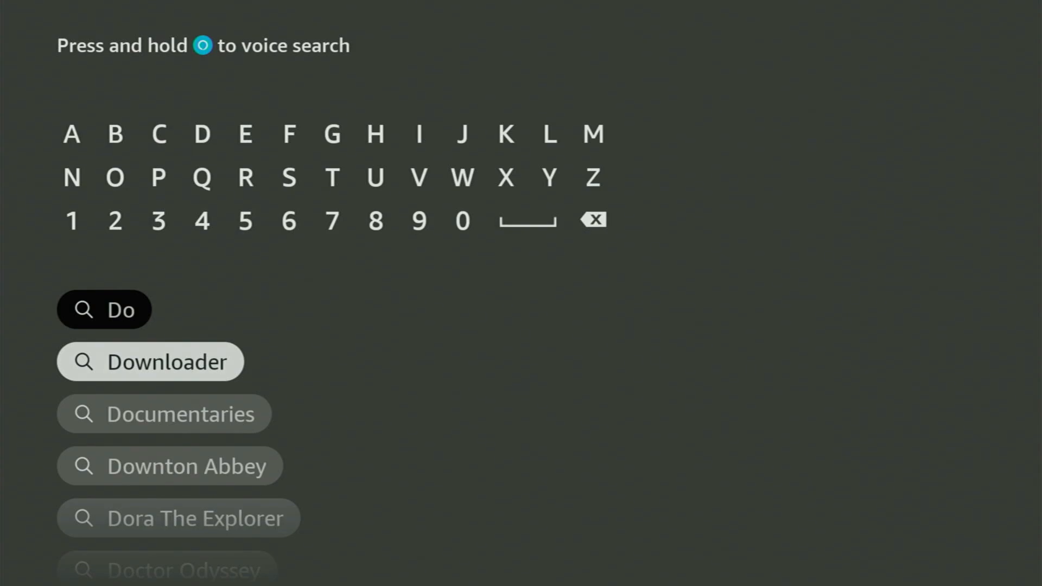
left_click(150, 361)
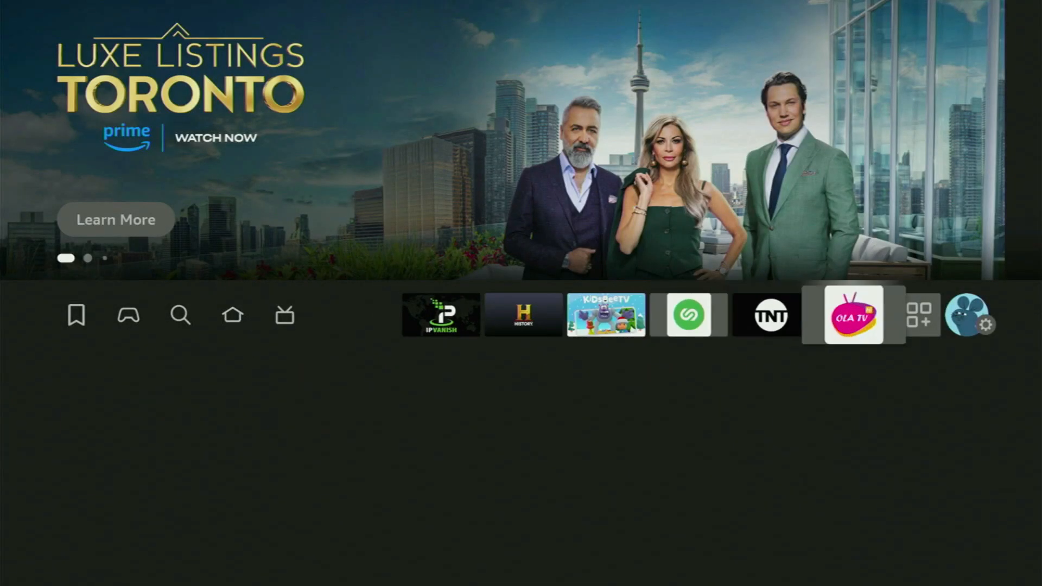
In Settings > My Fire TV, view the About page and return to the list.
left_click(989, 325)
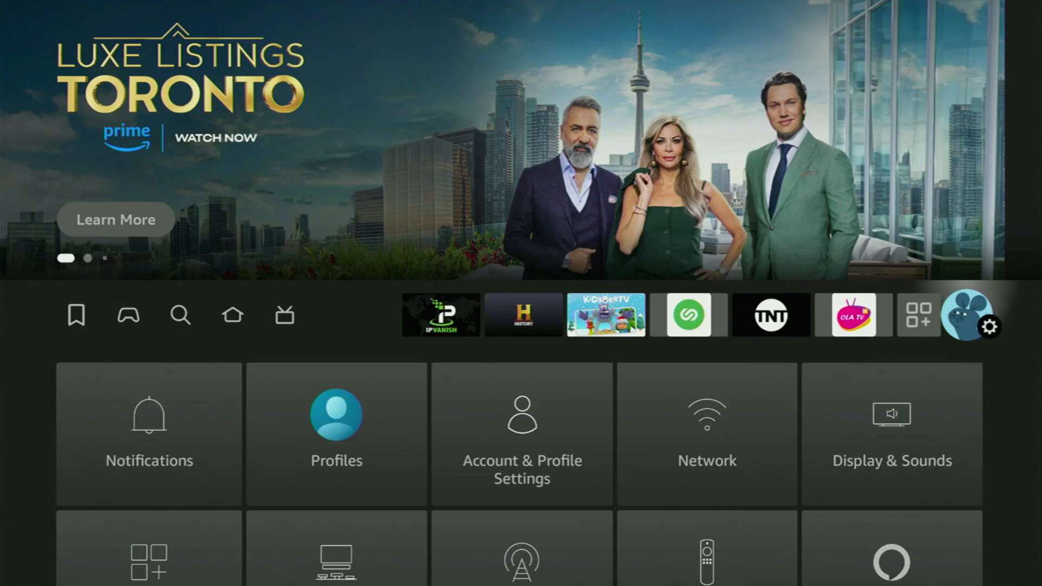
scroll("down", 3)
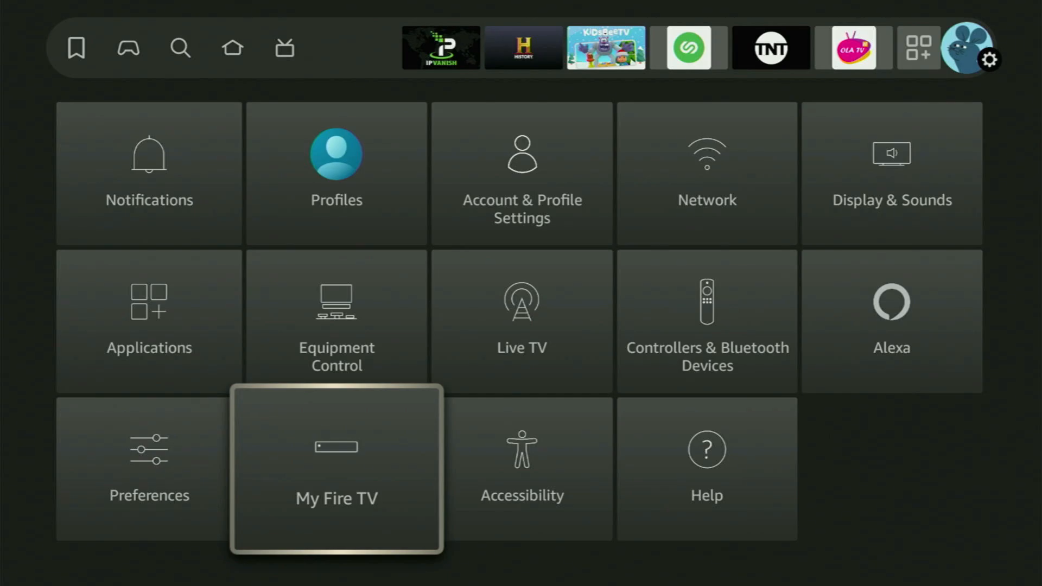
left_click(335, 468)
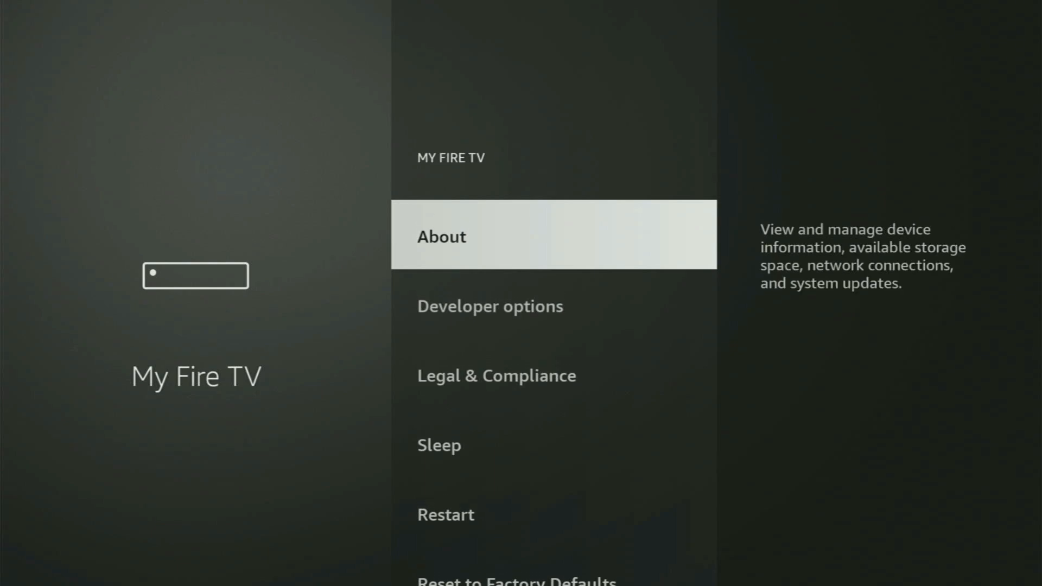
scroll("down", 3)
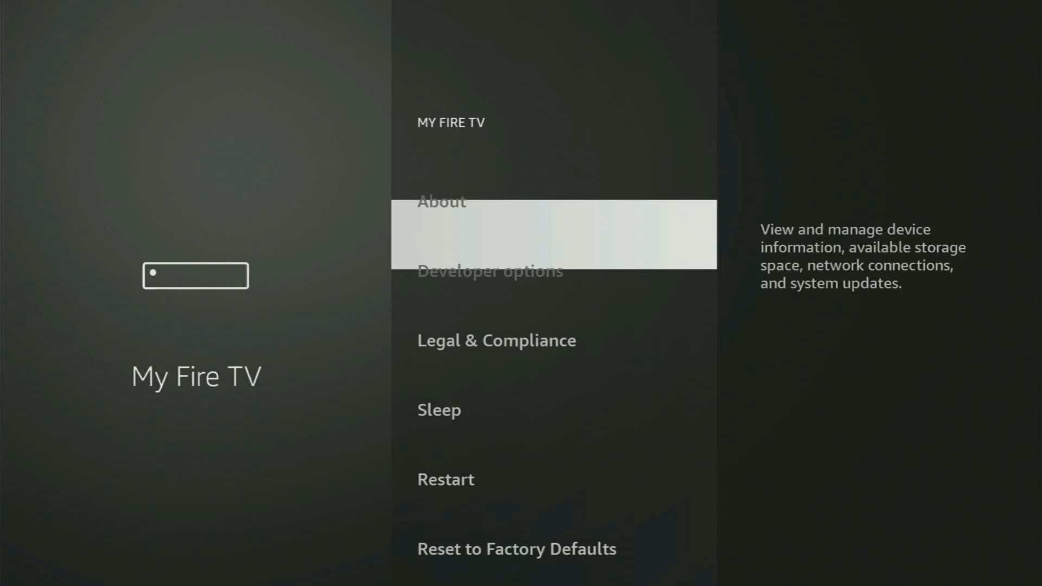
scroll("down", 3)
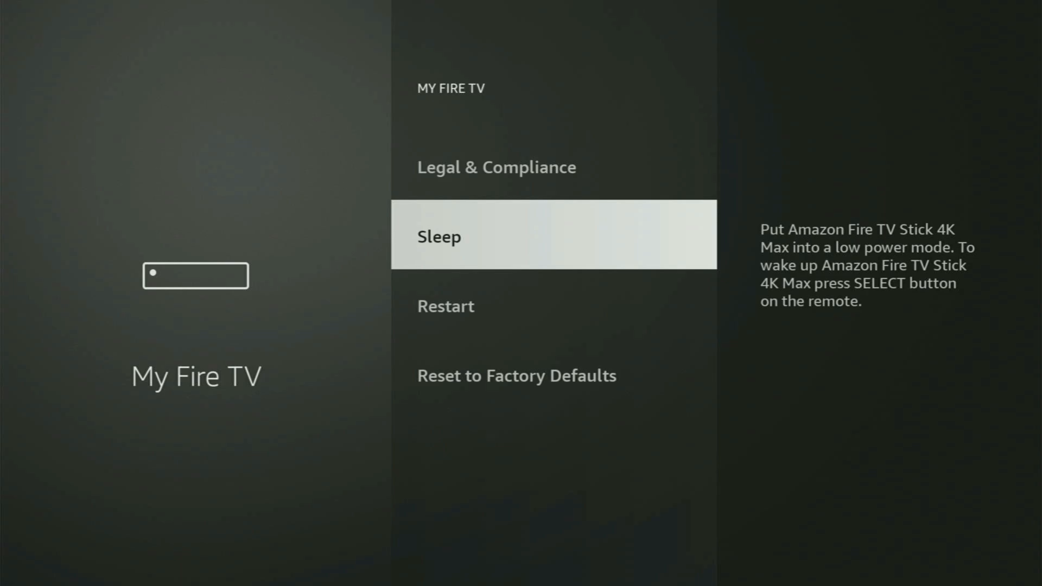
scroll("down", 3)
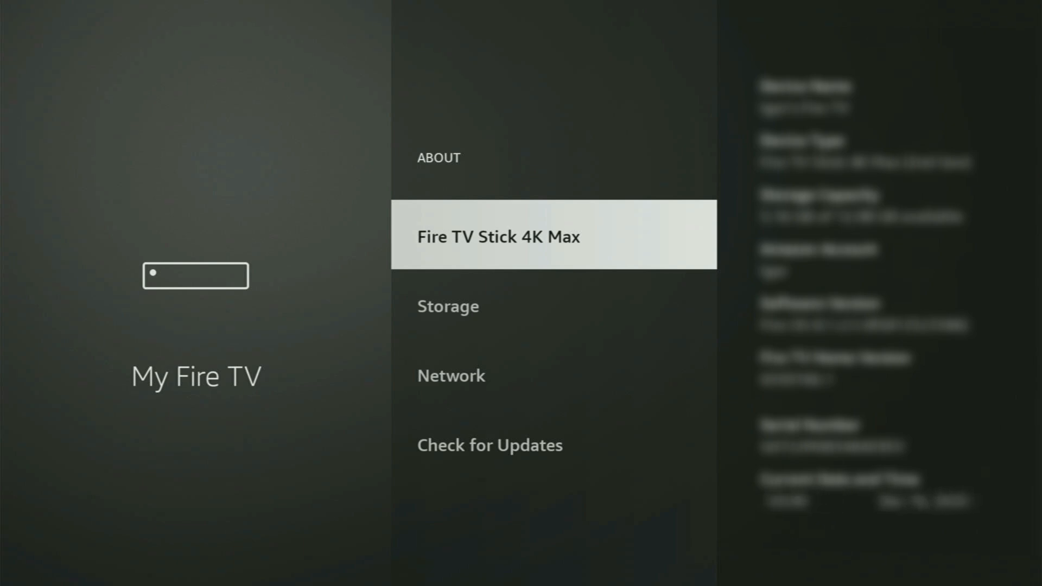
left_click(497, 236)
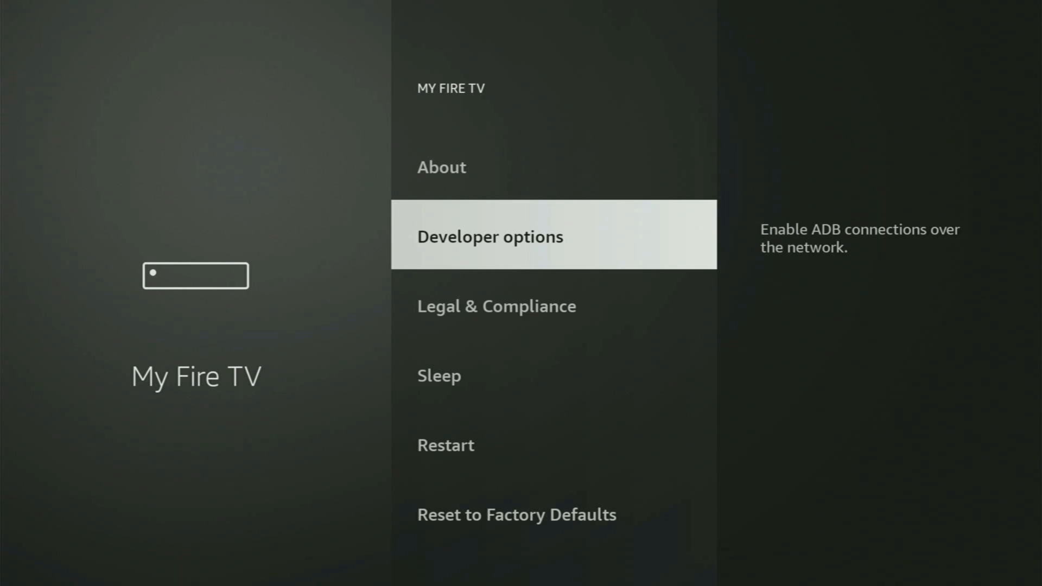
Confirm Downloader is ON under Developer options > Install unknown apps, then go to Your Apps & Channels.
left_click(489, 235)
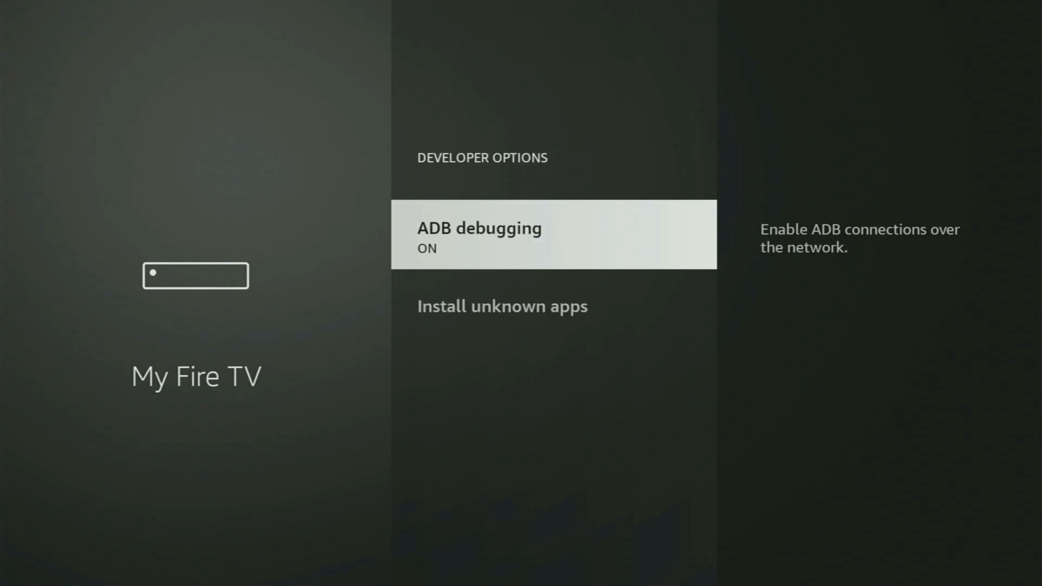
left_click(502, 305)
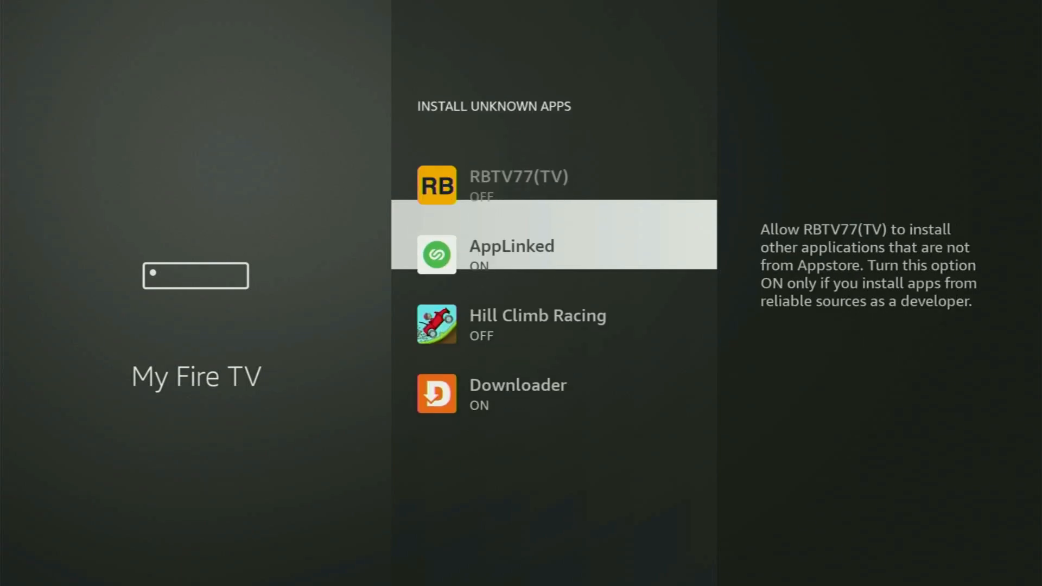
scroll("down", 3)
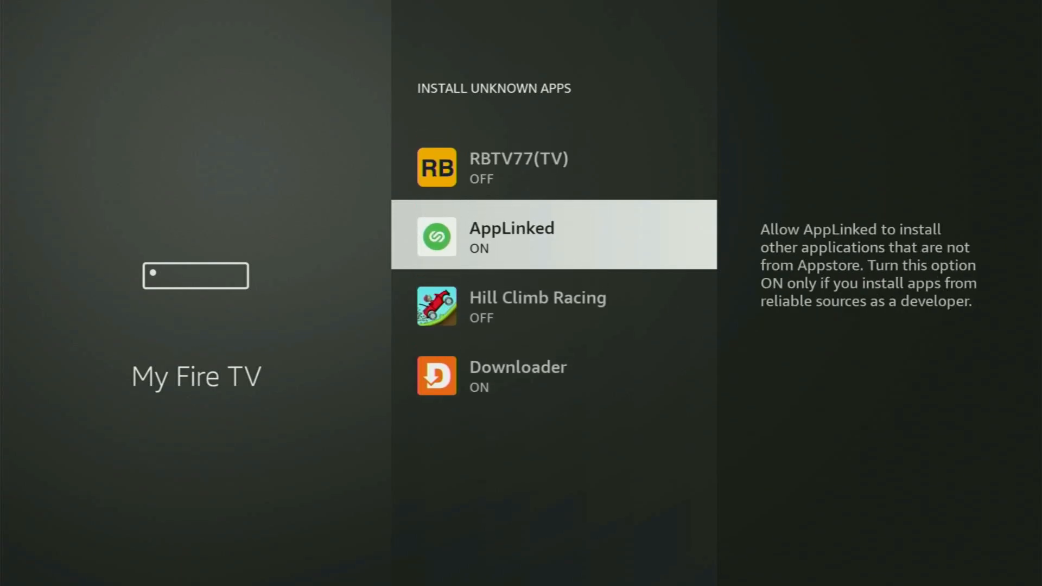
key("up")
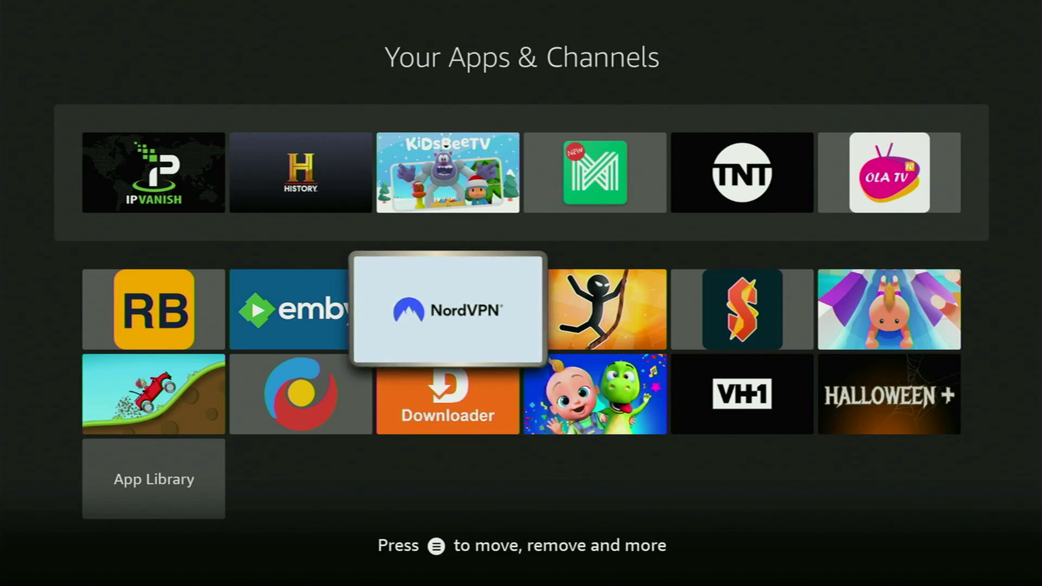
Launch NordVPN and quick-connect to Malaysia – Kuala Lumpur from the countries list, then open the offer video.
left_click(447, 309)
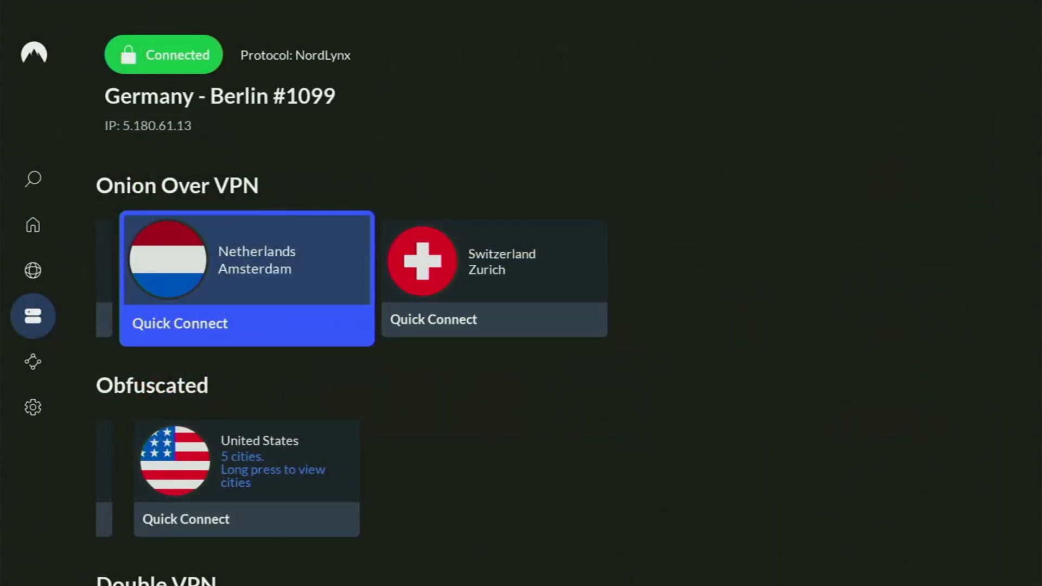
scroll("down", 3)
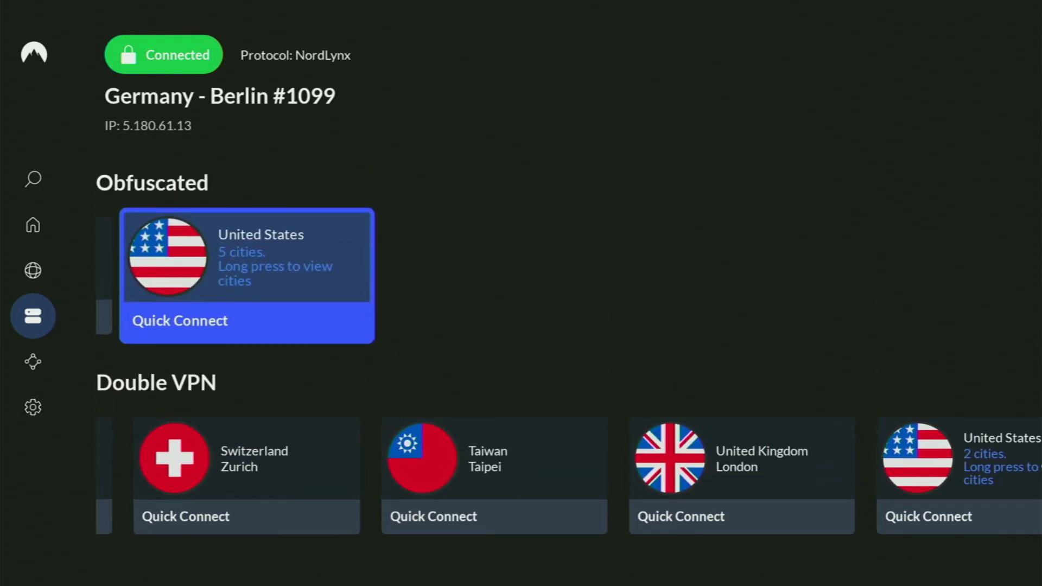
scroll("down", 3)
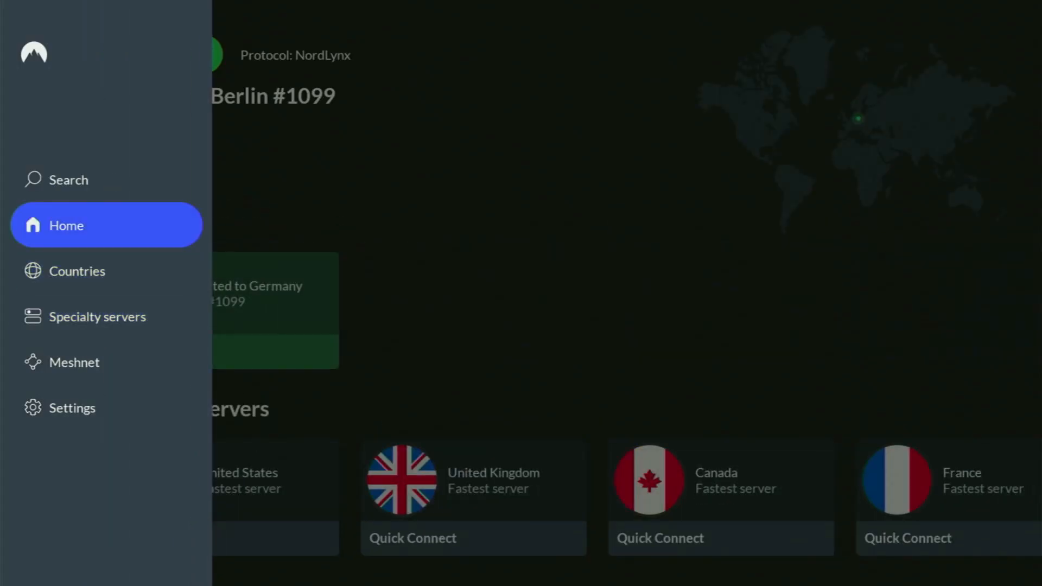
left_click(65, 270)
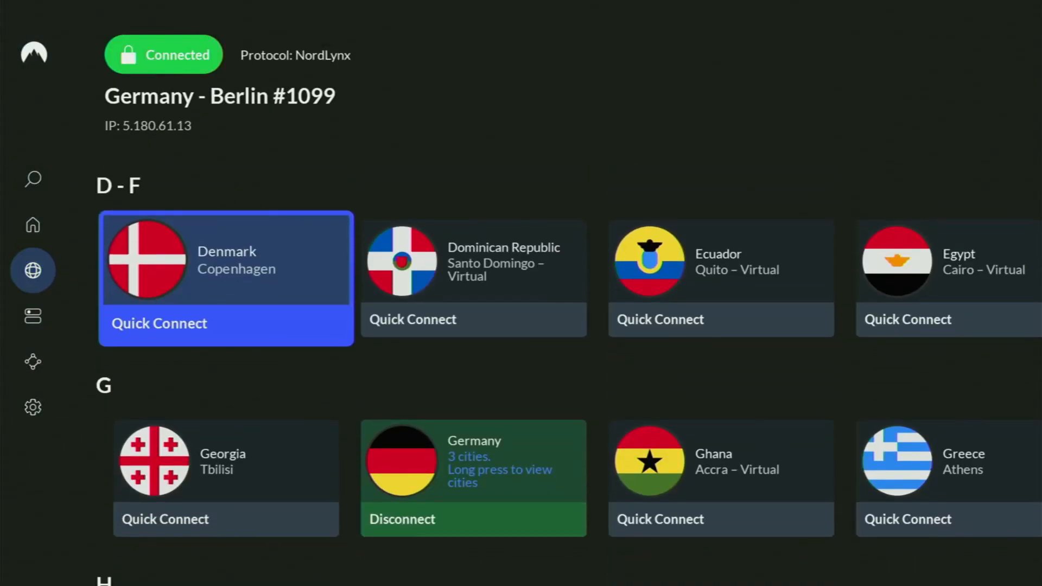
scroll("down", 3)
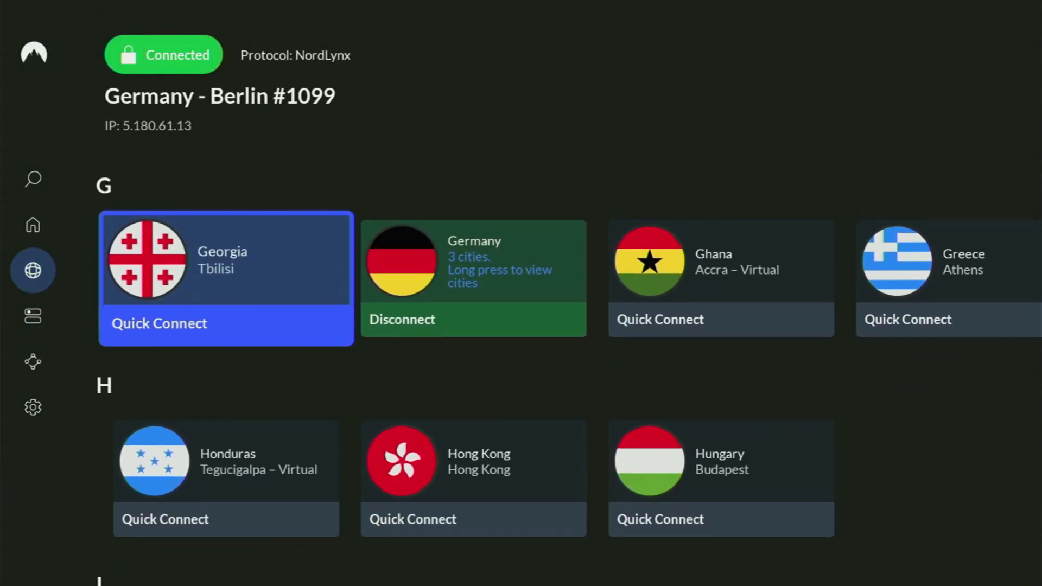
scroll("down", 3)
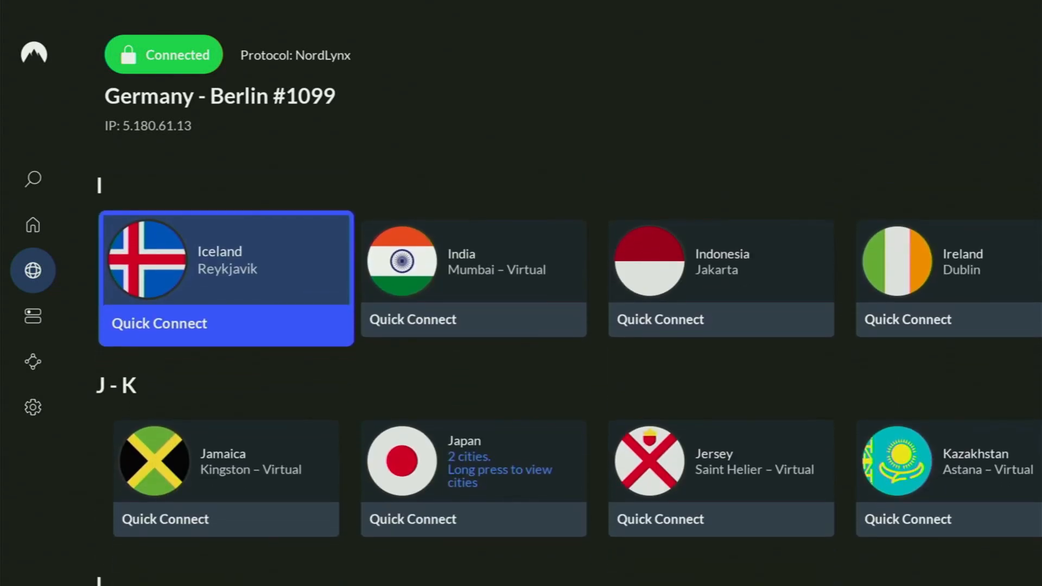
scroll("down", 3)
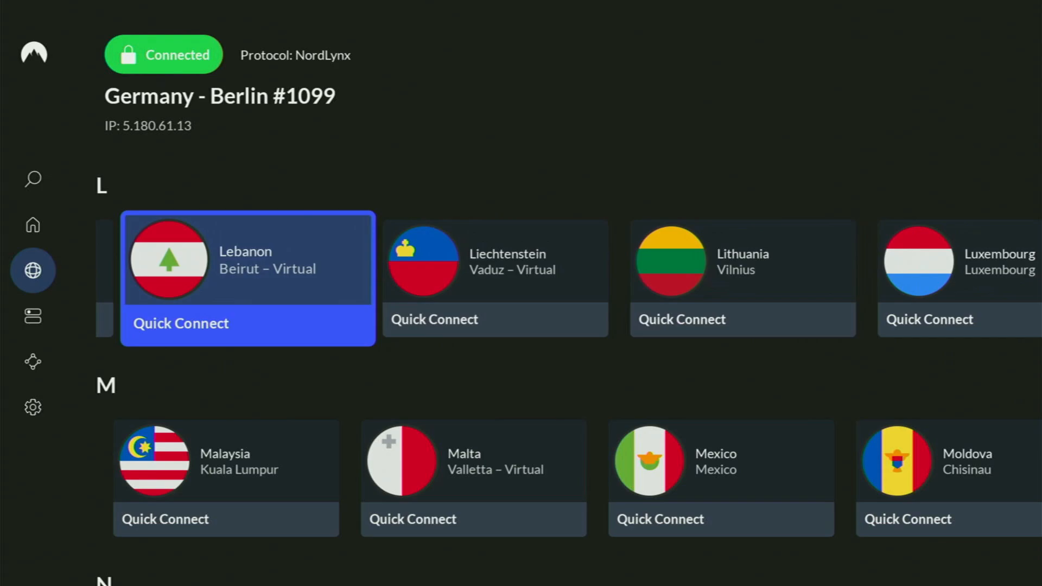
scroll("down", 3)
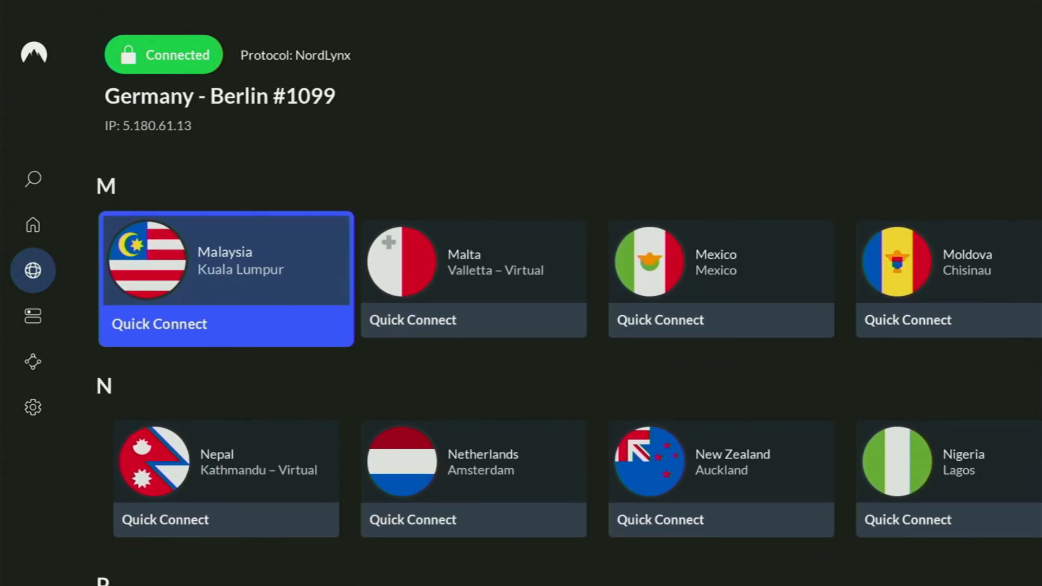
left_click(159, 324)
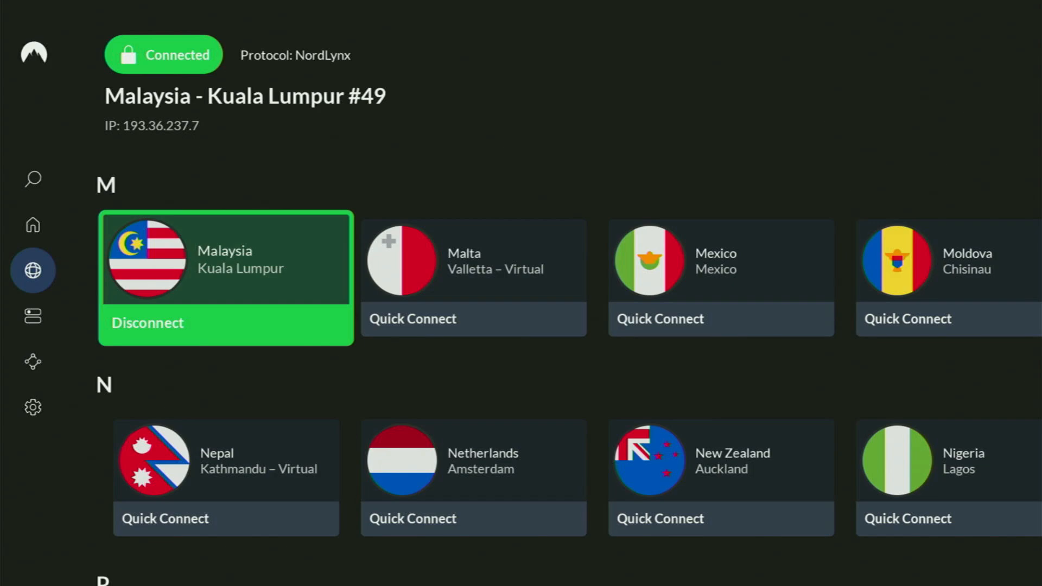
scroll("down", 3)
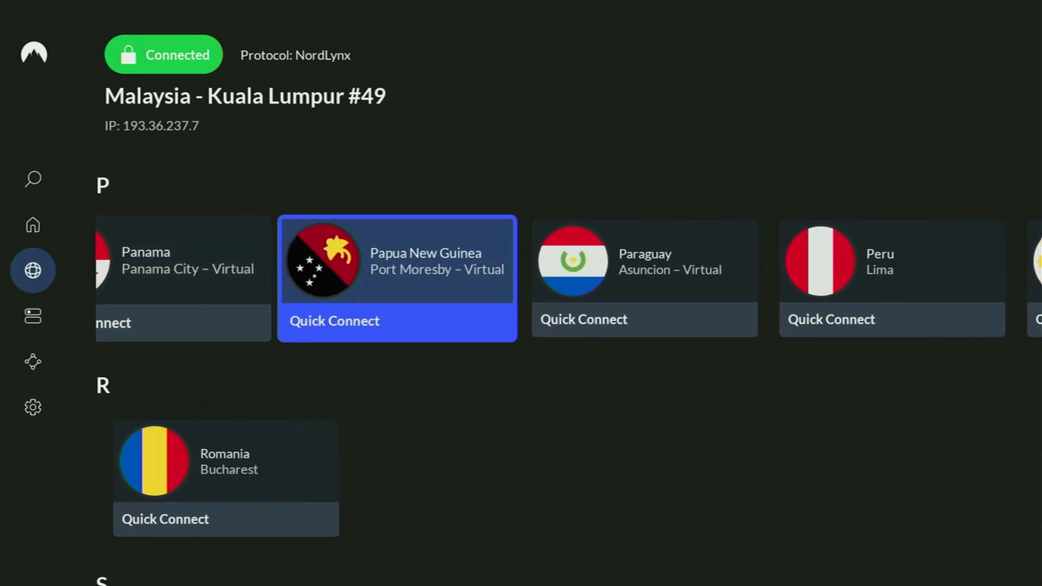
left_click(831, 319)
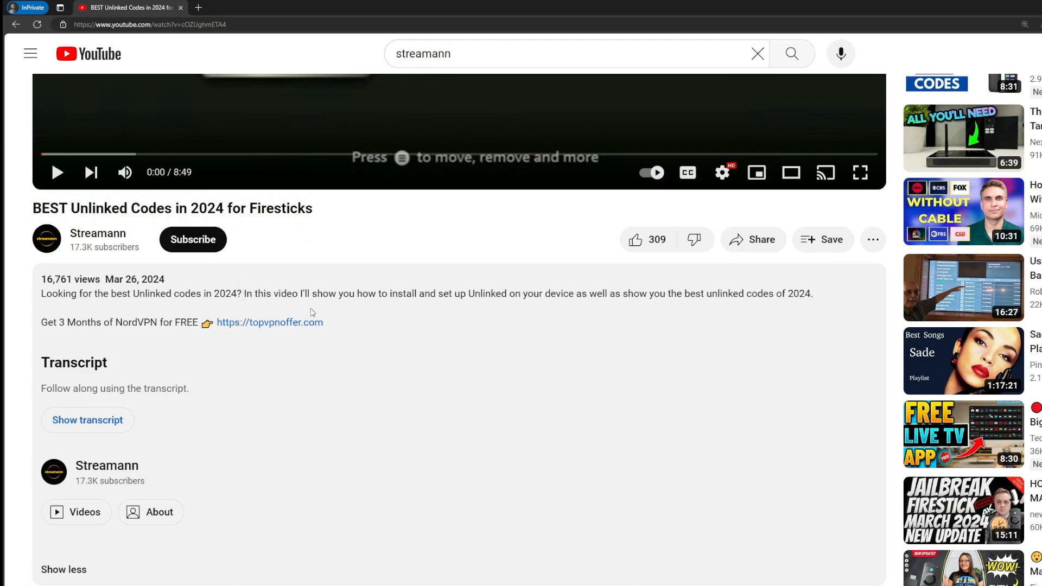
Scroll to the comments and open the topvpnoffer.com link in the pinned comment.
scroll("down", 3)
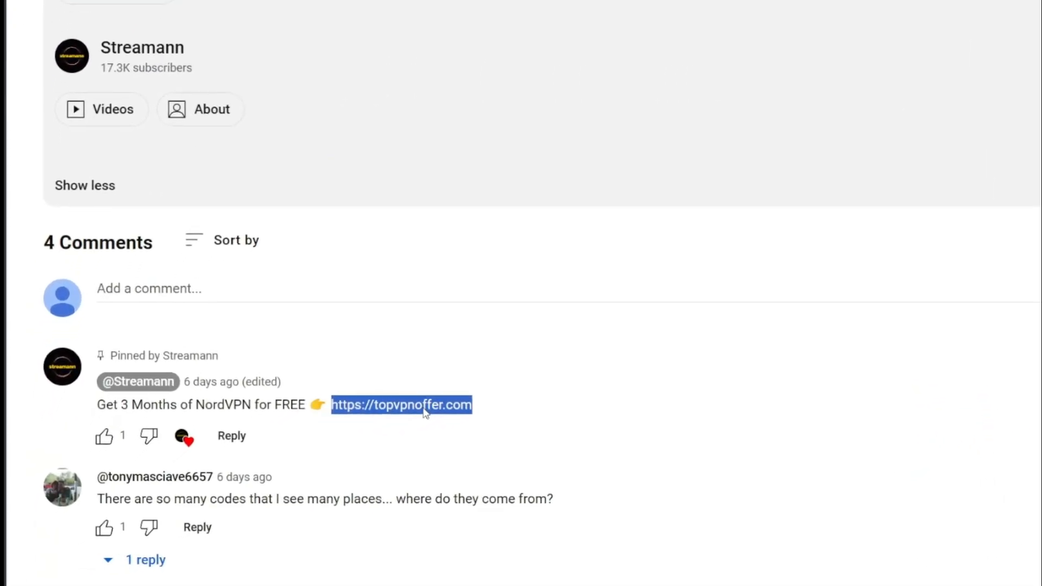
left_click(402, 405)
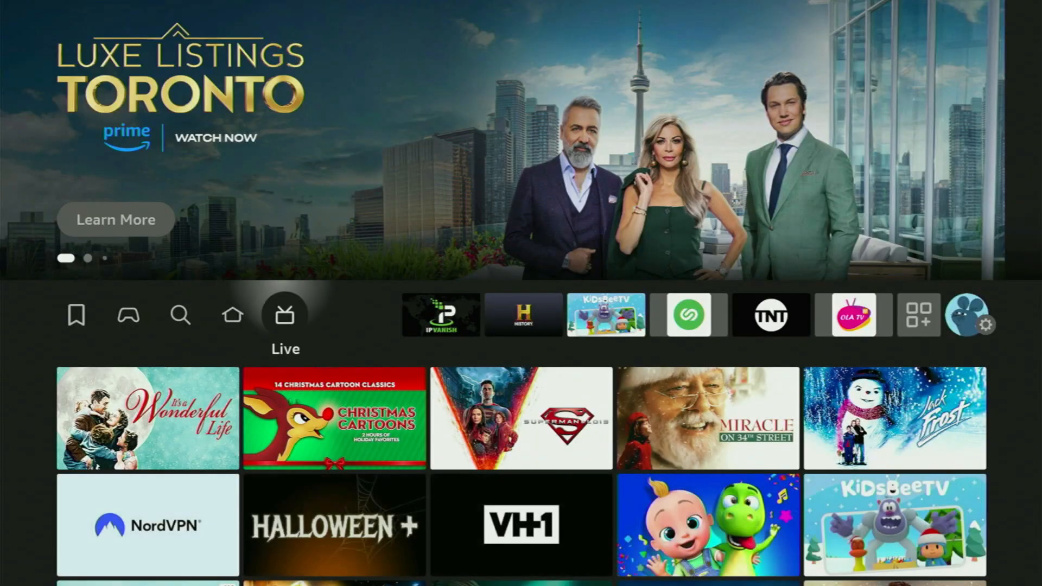
Launch Downloader from the recent apps and submit the code 771847.
left_click(233, 315)
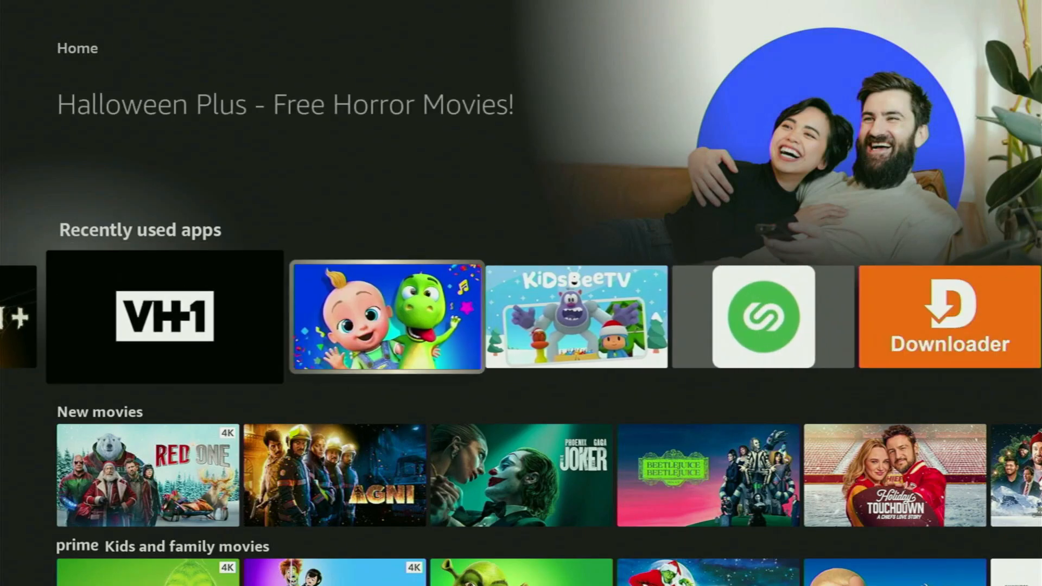
left_click(946, 317)
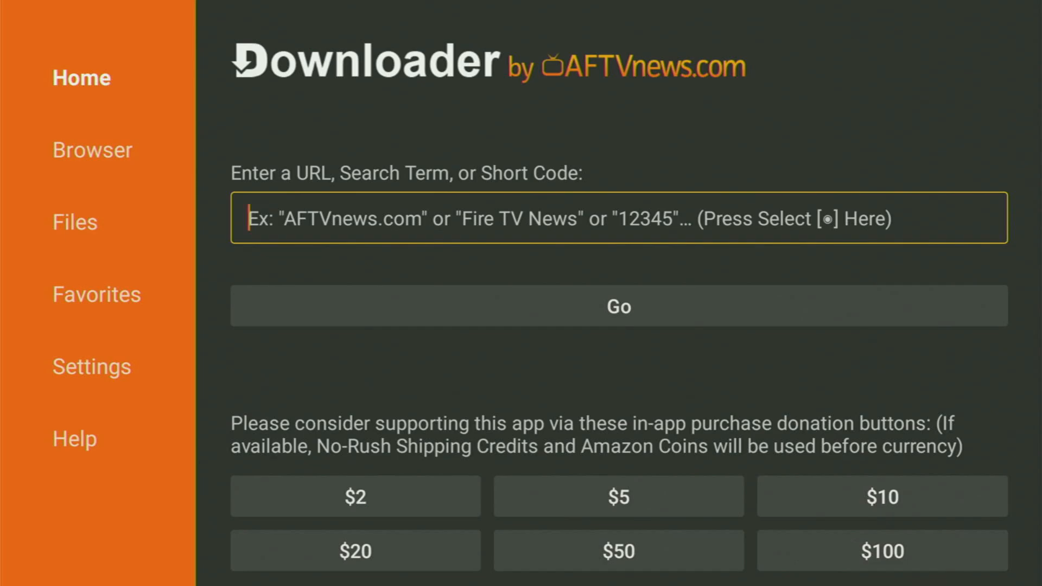
left_click(617, 218)
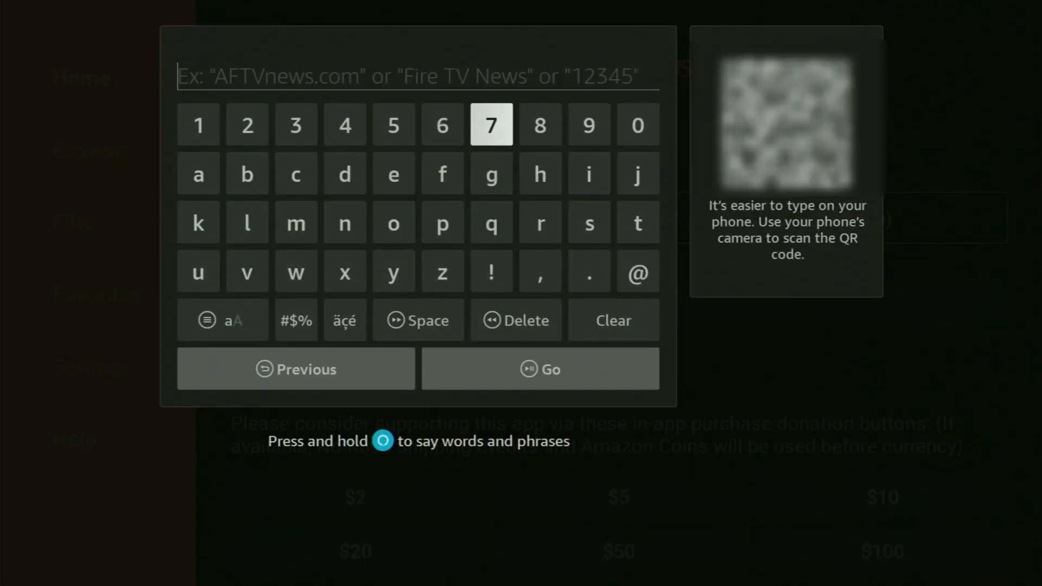
left_click(198, 125)
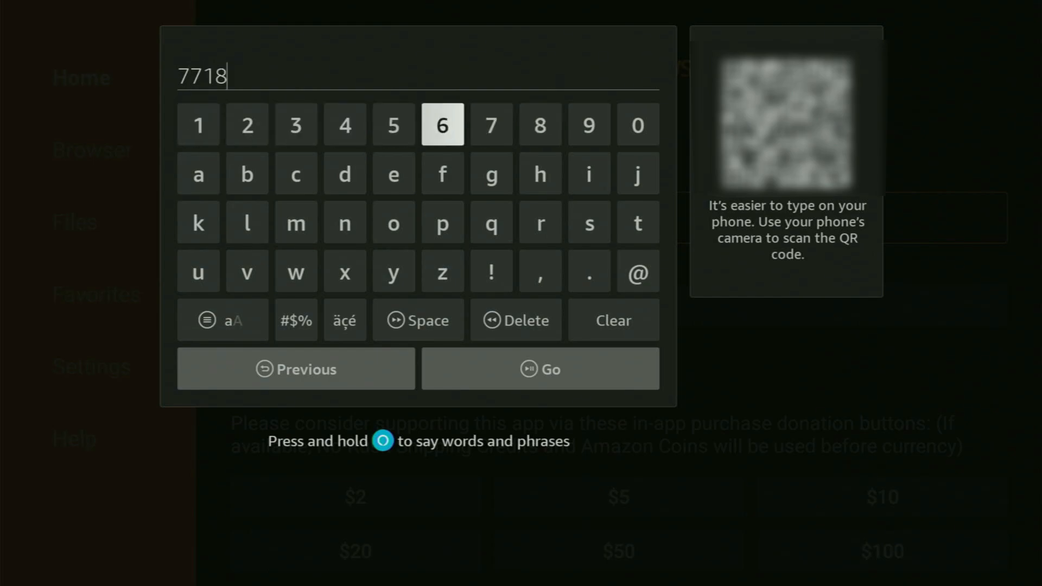
left_click(491, 125)
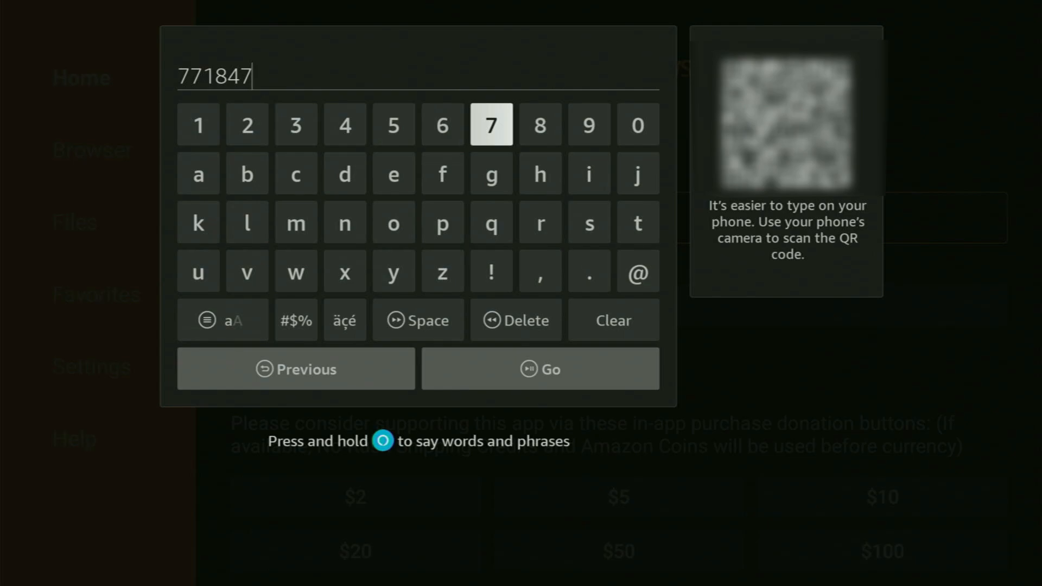
mouse_move(516, 320)
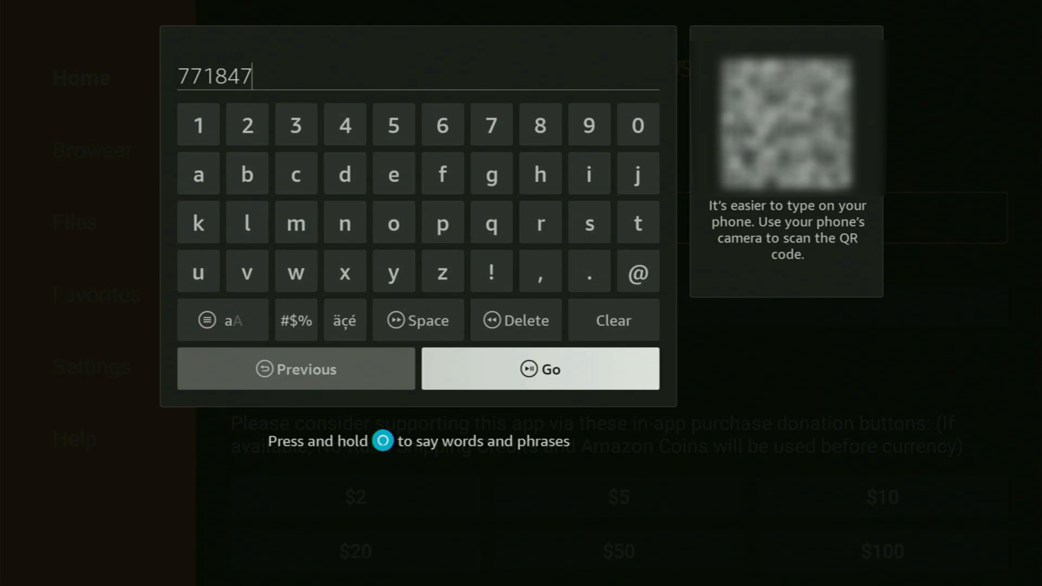
left_click(539, 369)
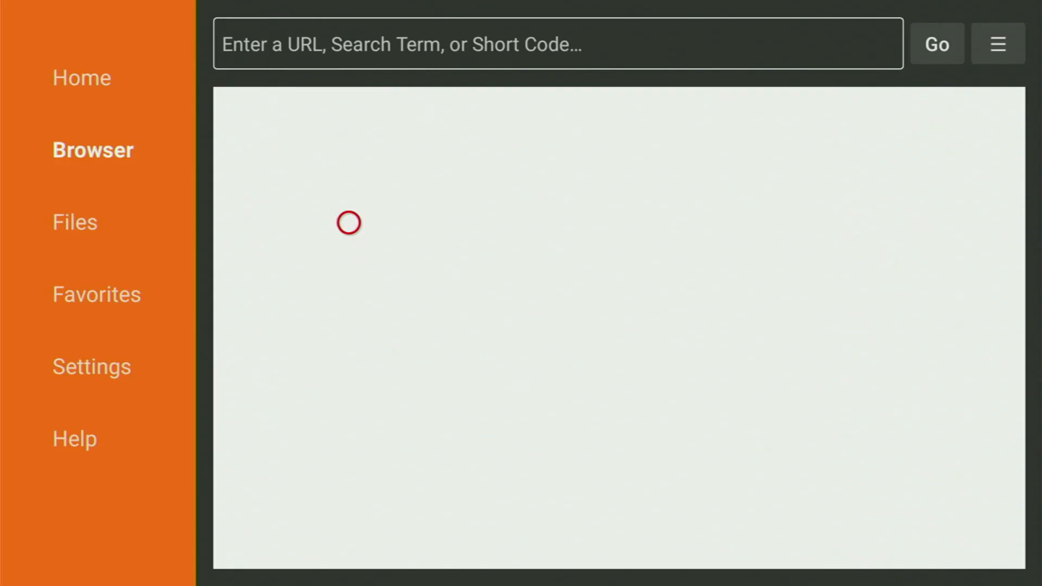
Download kshaw_29.apk from the MediaFire page in Downloader.
left_click(997, 44)
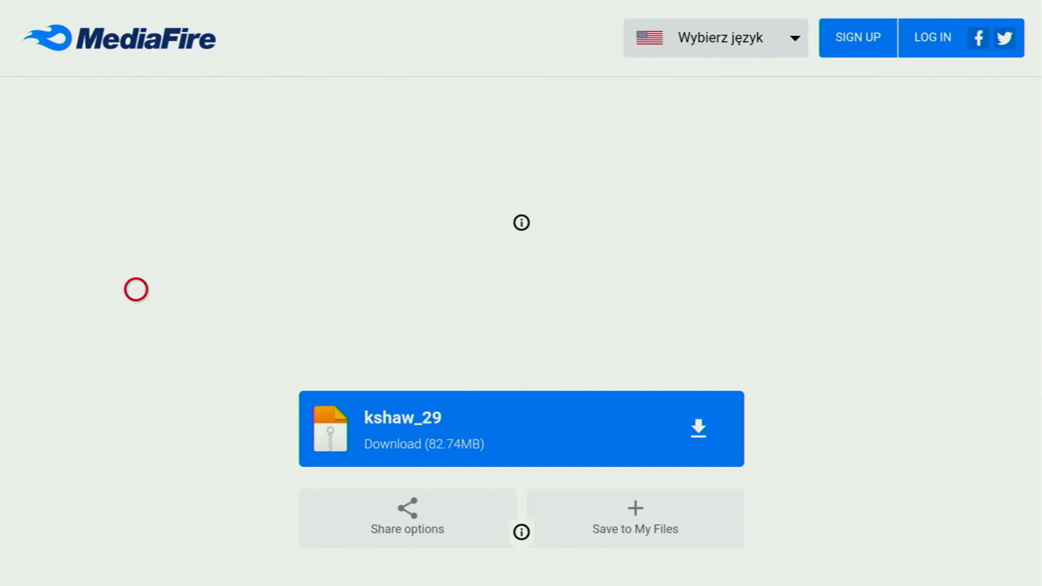
mouse_move(136, 434)
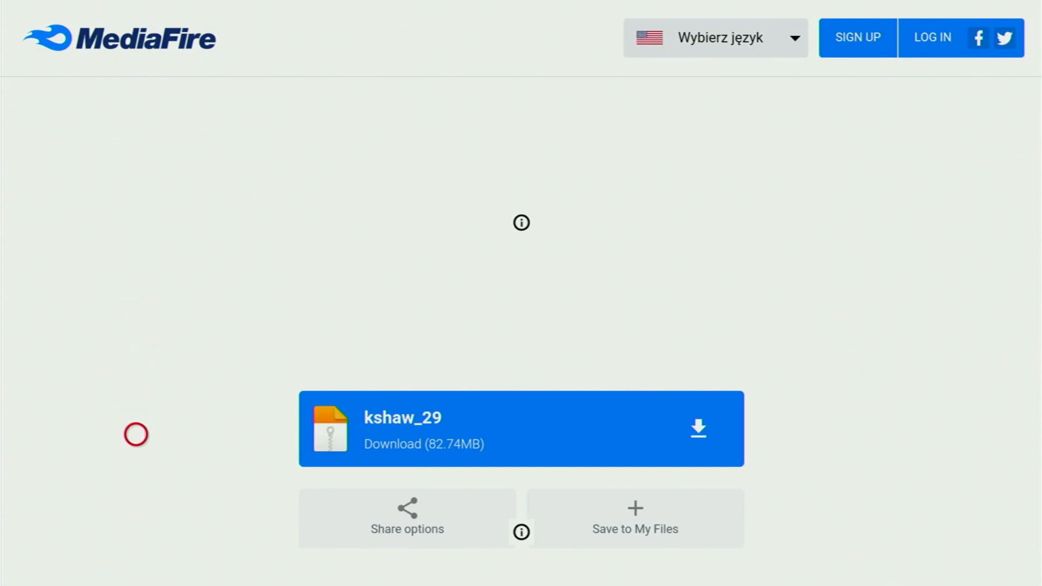
mouse_move(551, 433)
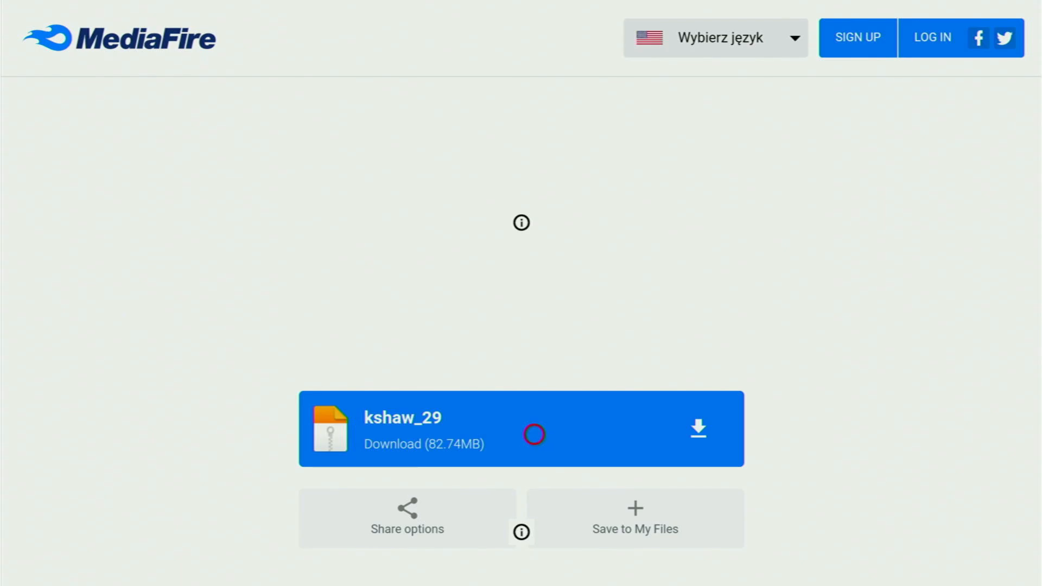
left_click(521, 427)
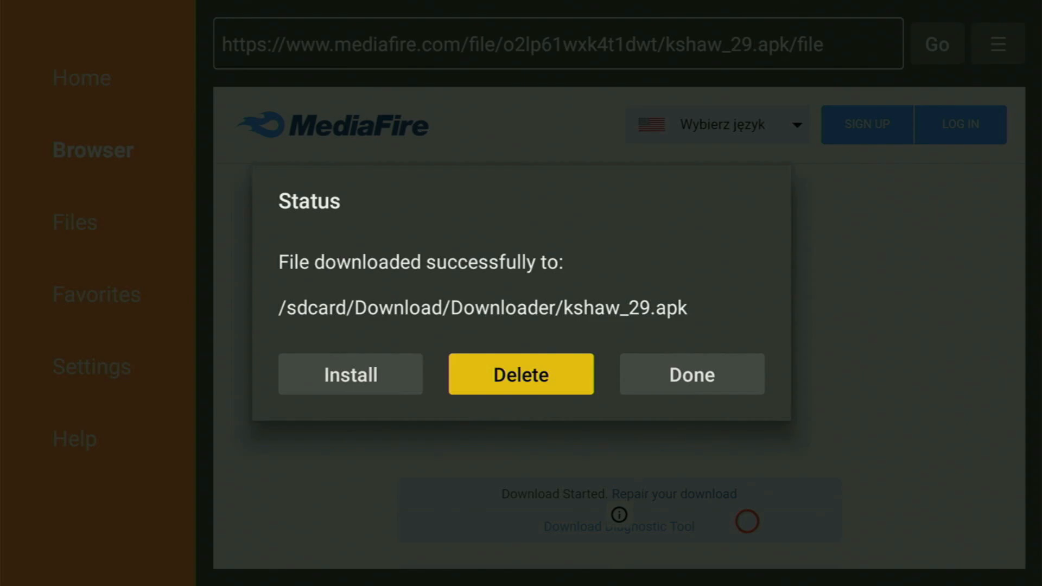
Dismiss the download Status dialog and open the apps grid to find the Kshaw icon.
left_click(690, 373)
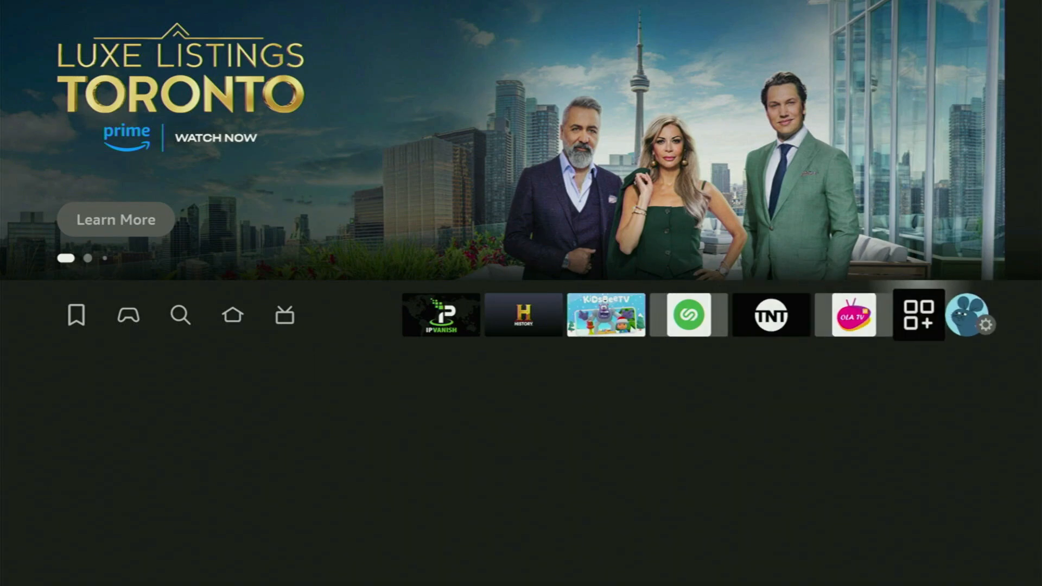
left_click(919, 315)
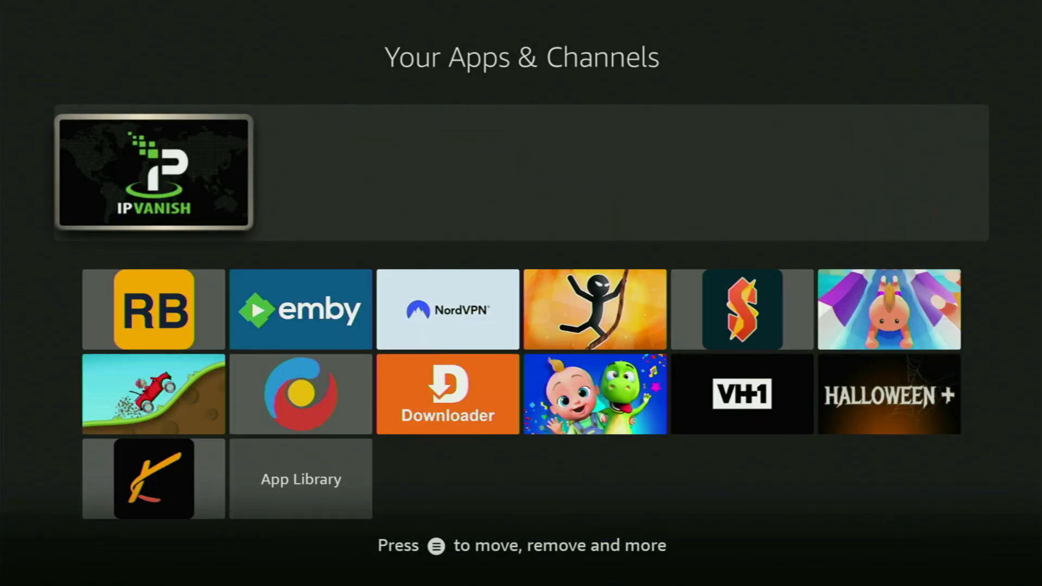